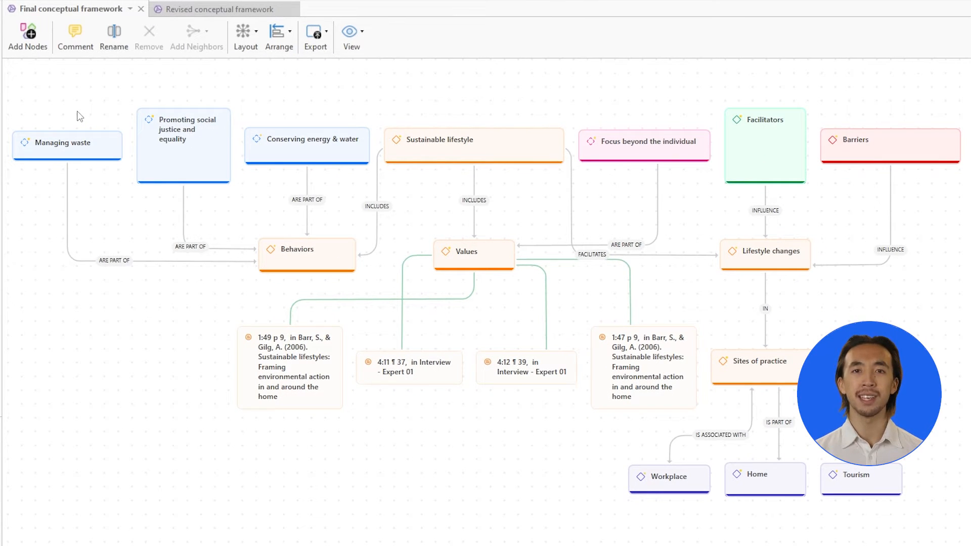
mouse_move(119, 99)
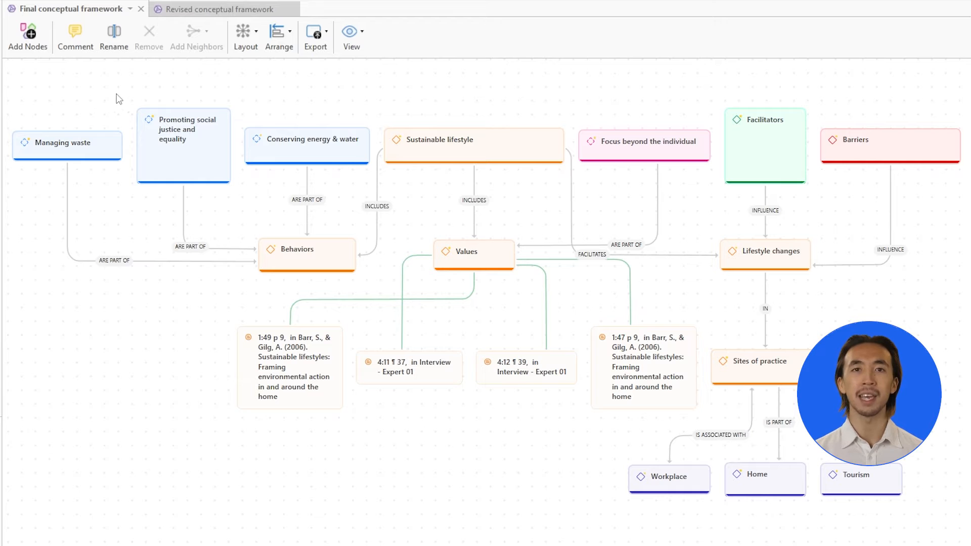
Step: Apply the Hierarchical Bottom-Up layout, placing Tourism, Home and Workplace at the top
click(242, 34)
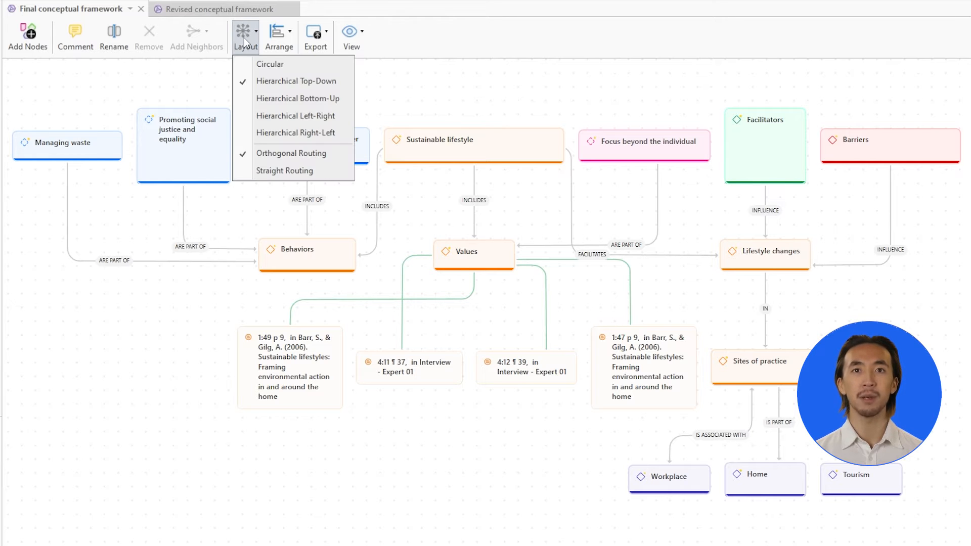
click(298, 98)
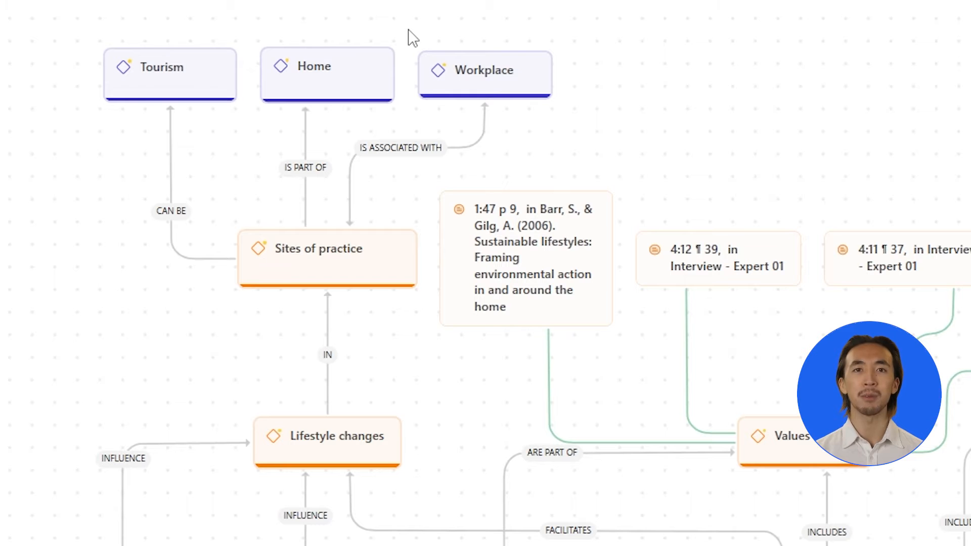
Step: Show quotation 4:12 in its source document, the Expert 01 interview
scroll(down, 3)
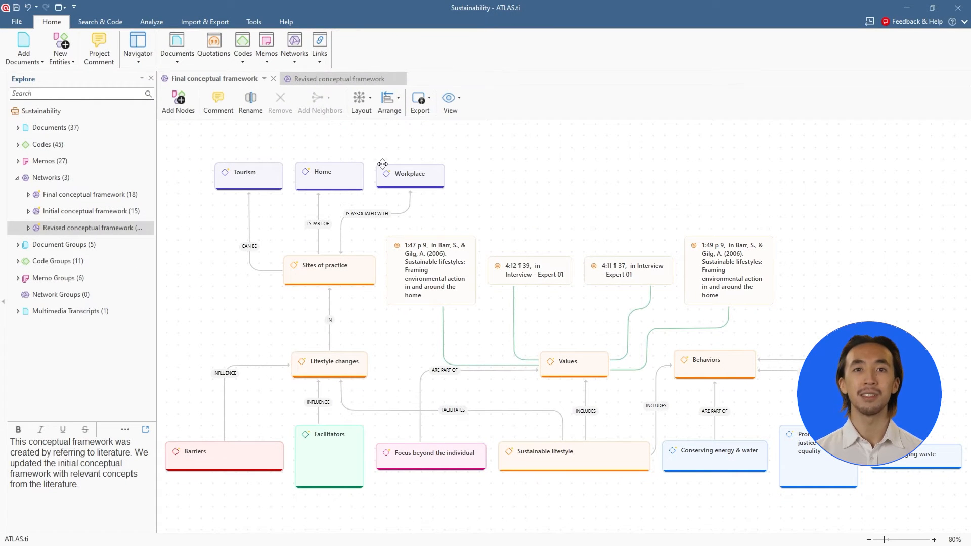
click(529, 271)
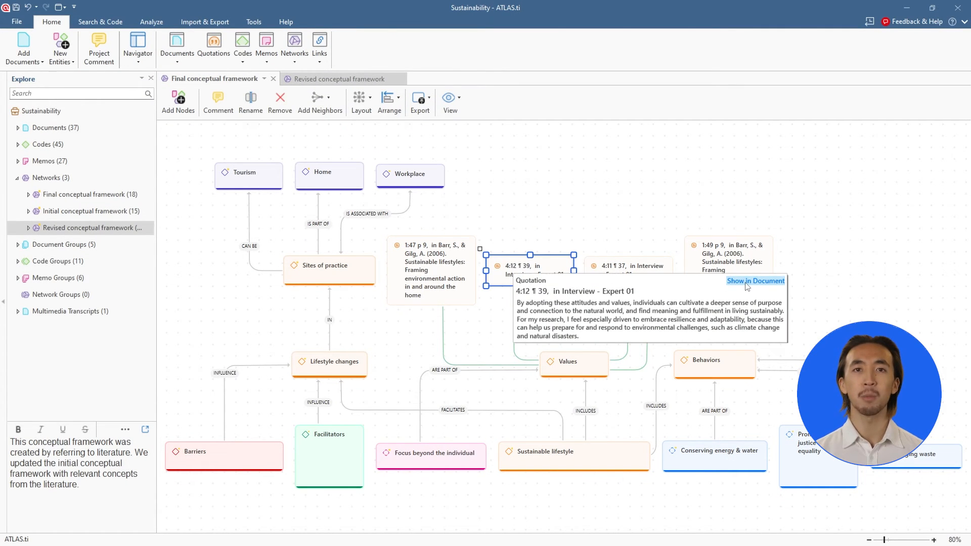
click(756, 281)
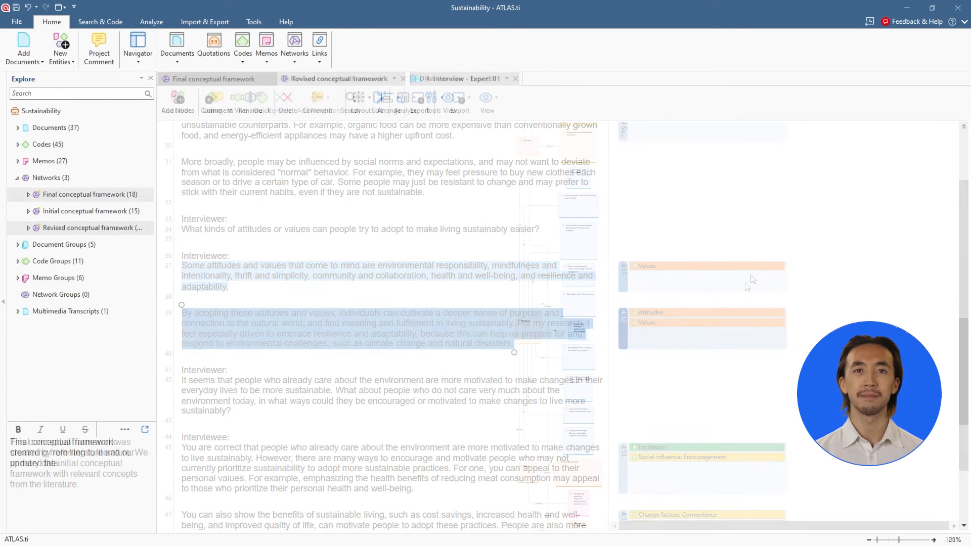
Step: Enable the Mini Map for the Revised conceptual framework network
click(449, 102)
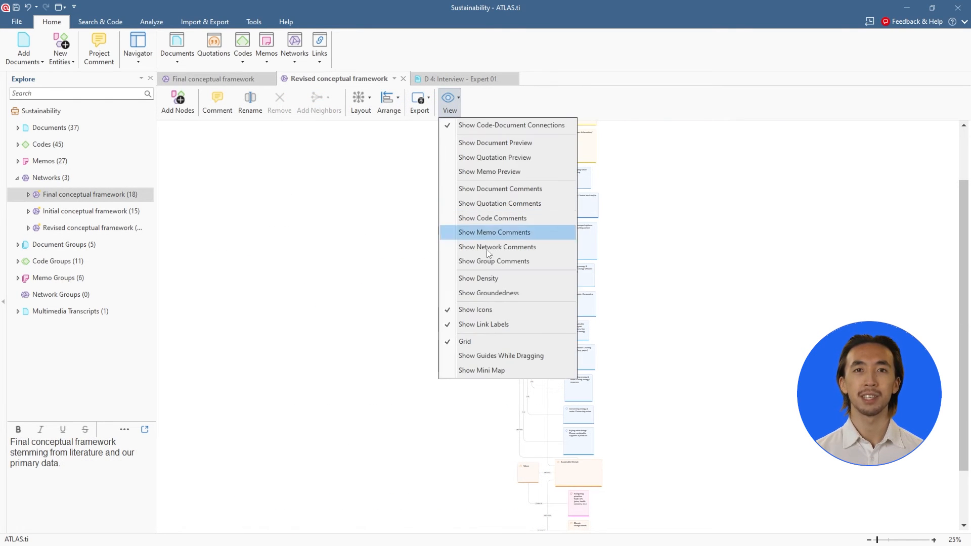
click(482, 370)
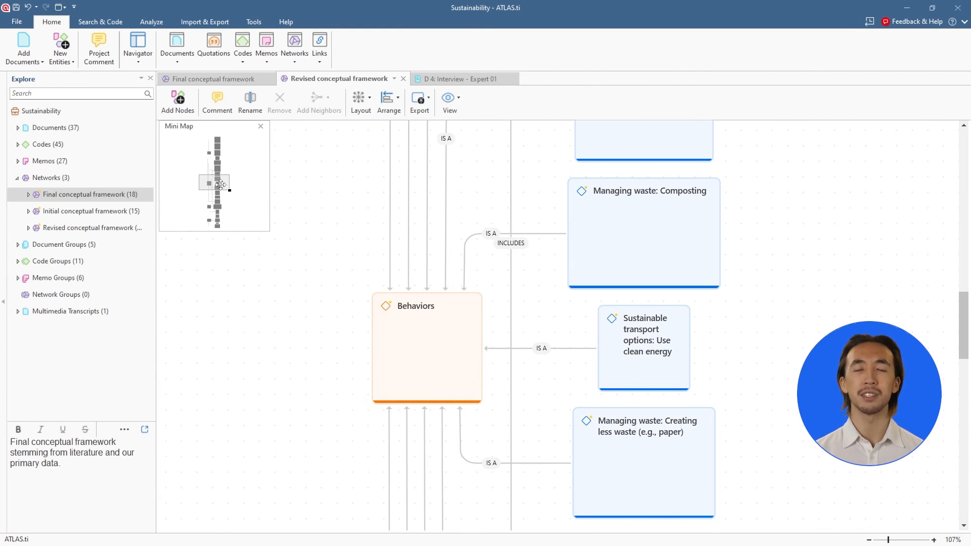
mouse_move(267, 280)
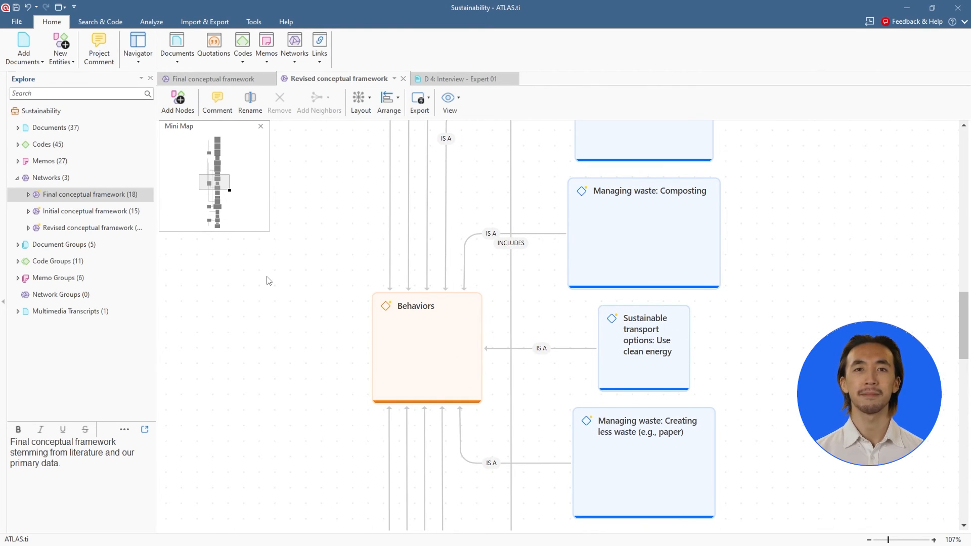
Step: Scroll the canvas down through the Behaviors subcodes to Sustainable lifestyle and Values
scroll(down, 3)
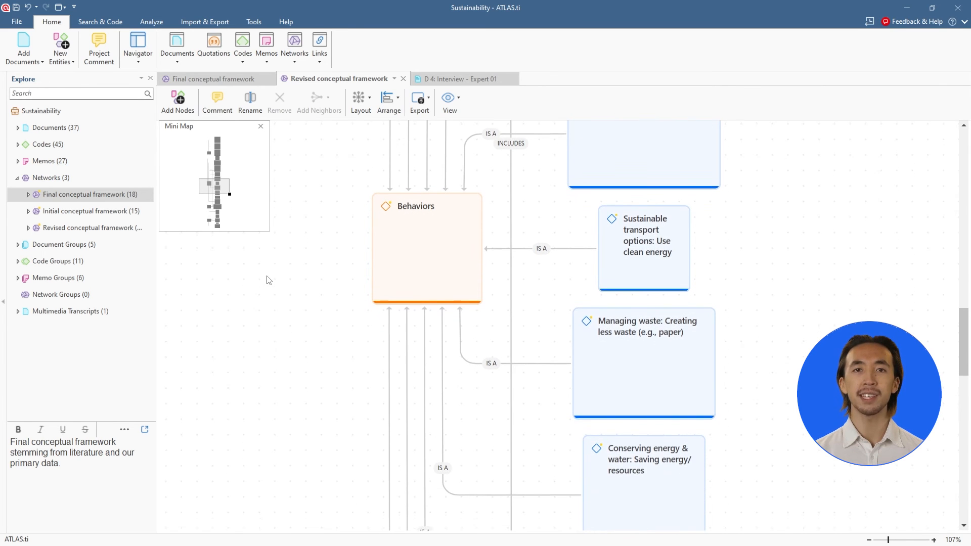
scroll(down, 3)
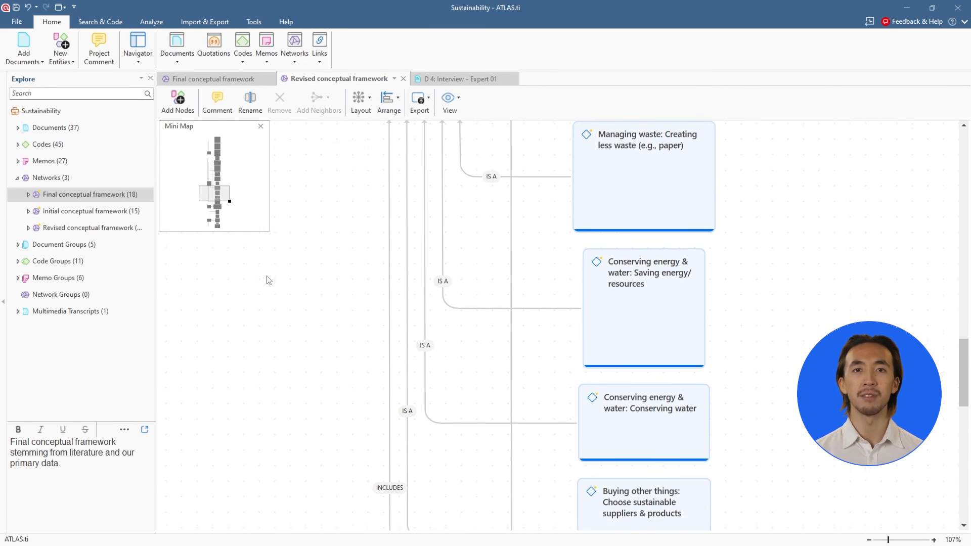
scroll(down, 3)
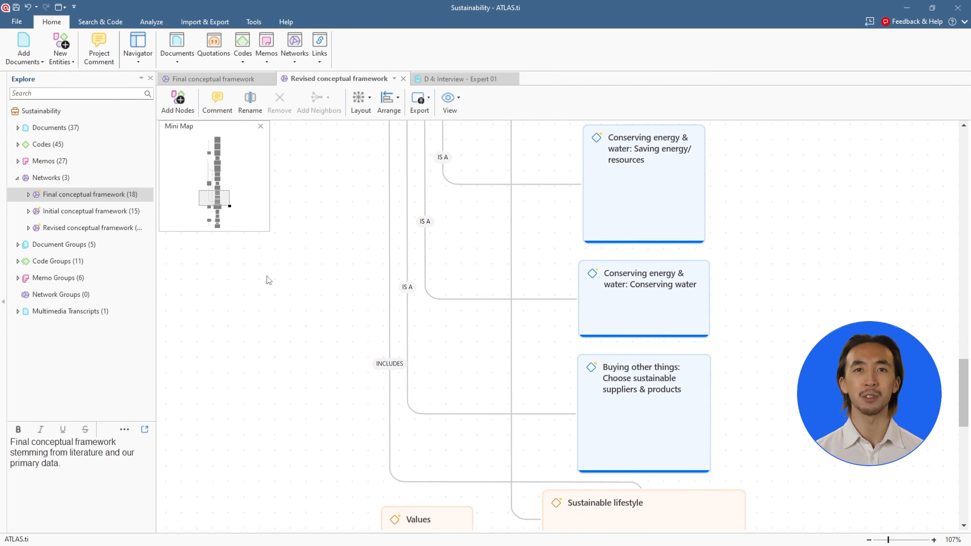